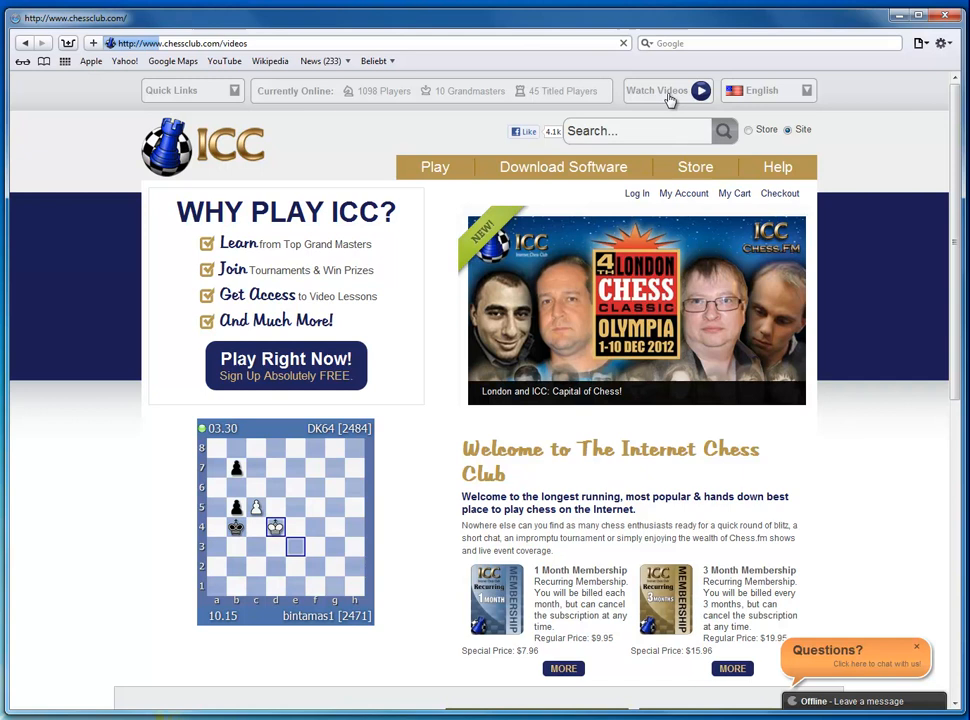
Open the Watch Videos page and scroll down to the Recent Videos grid
{"action": "left_click", "coordinate": [657, 90]}
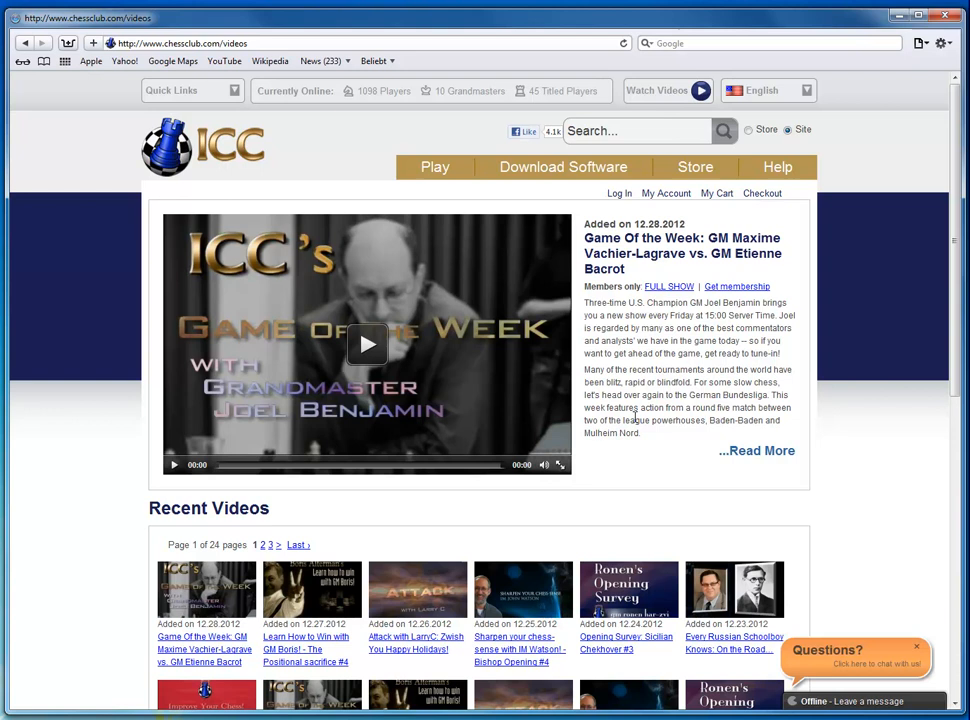
{"action": "scroll", "scroll_direction": "down", "scroll_amount": 3}
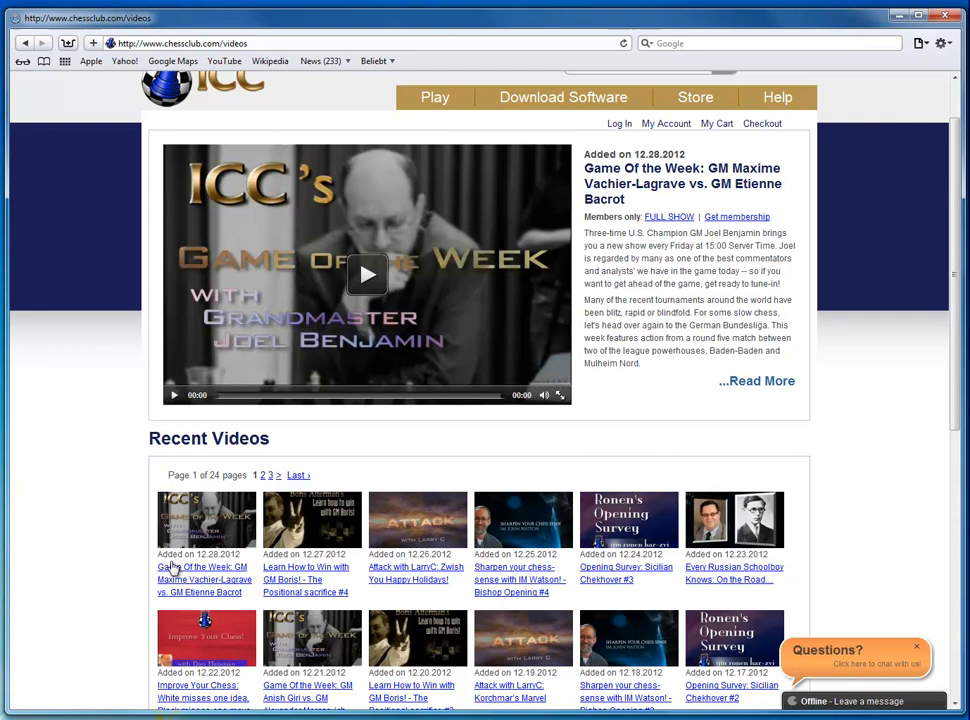
{"action": "scroll", "scroll_direction": "down", "scroll_amount": 3}
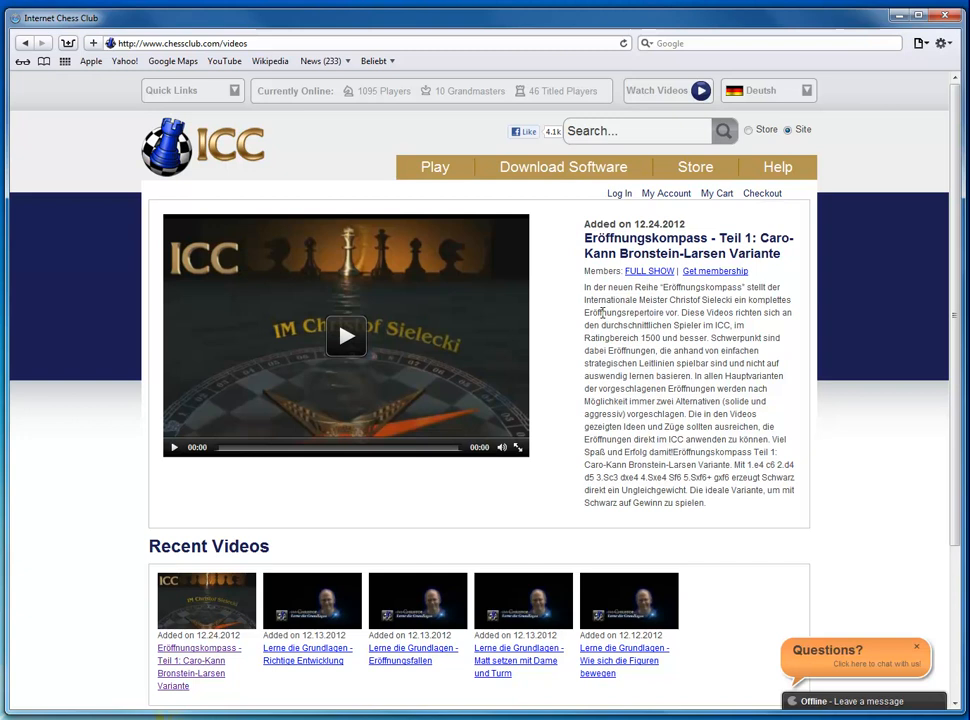
{"action": "mouse_move", "coordinate": [687, 675]}
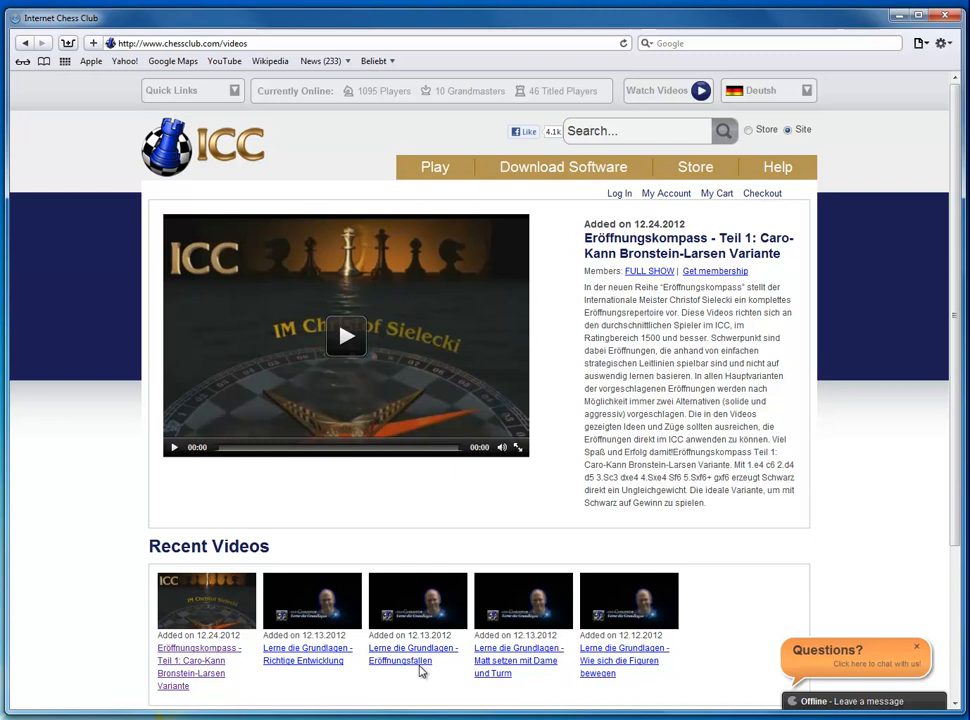
{"action": "mouse_move", "coordinate": [268, 613]}
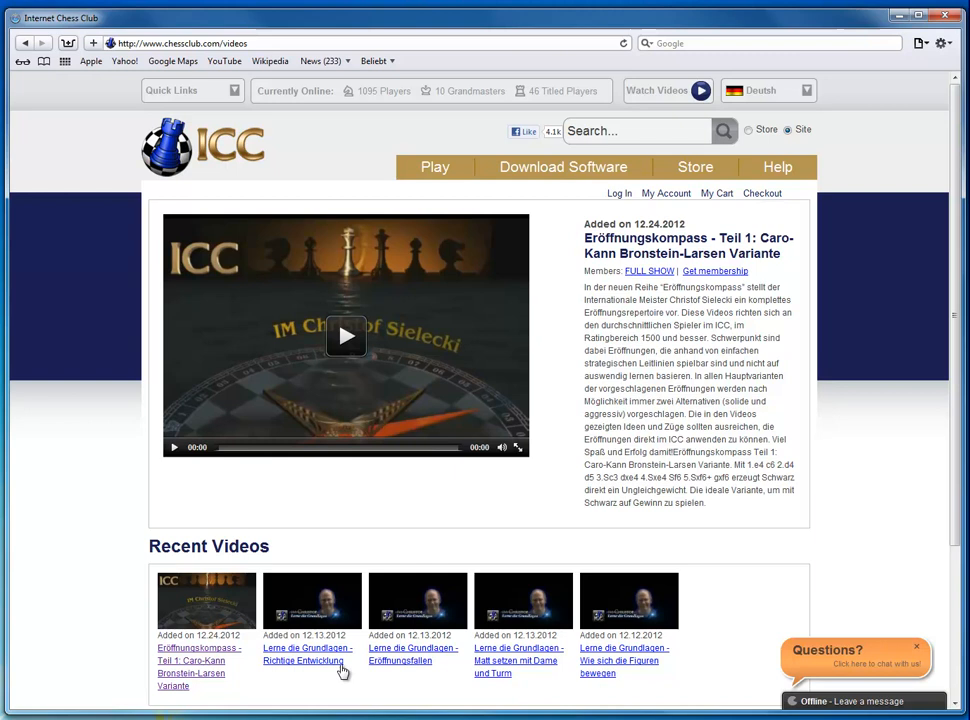
Play the 'Lerne die Grundlagen - Richtige Entwicklung' preview, then open another recent video
{"action": "left_click", "coordinate": [303, 654]}
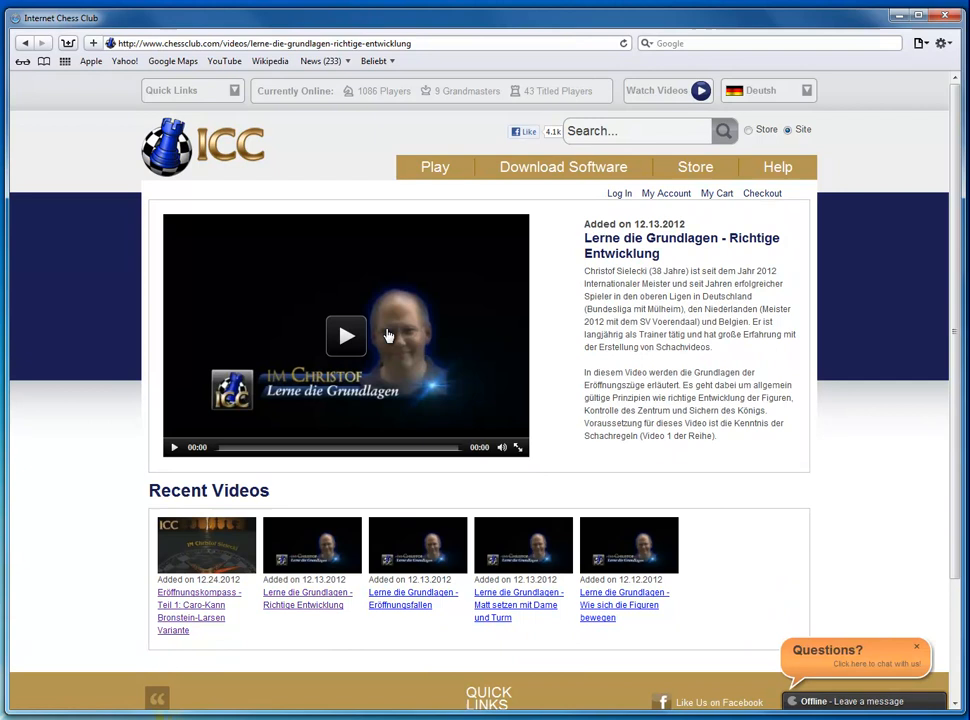
{"action": "left_click", "coordinate": [346, 335]}
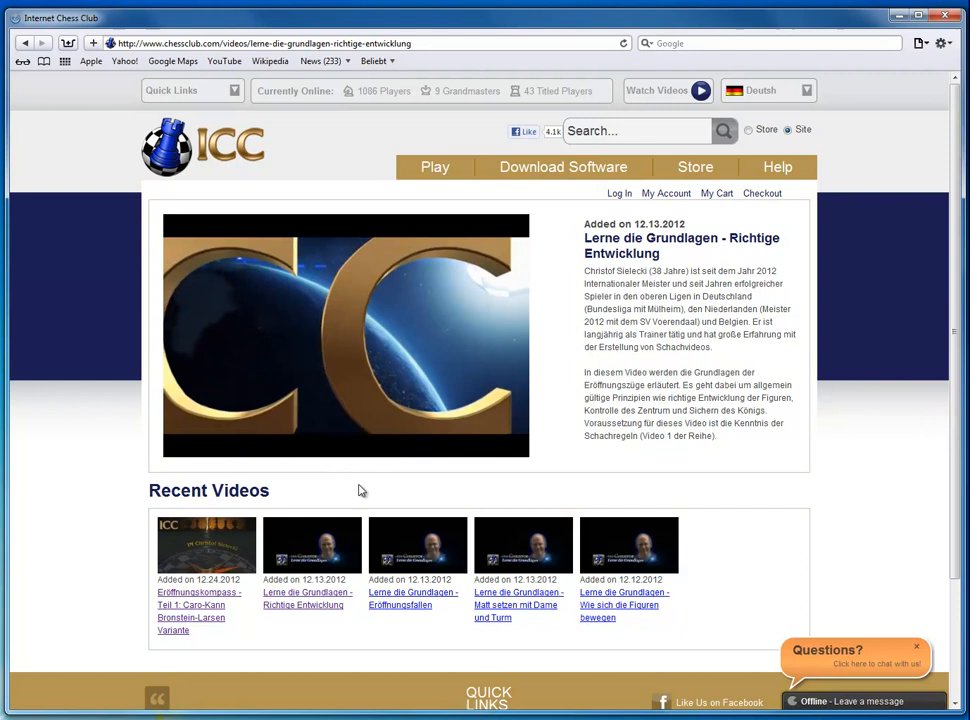
{"action": "left_click", "coordinate": [345, 335]}
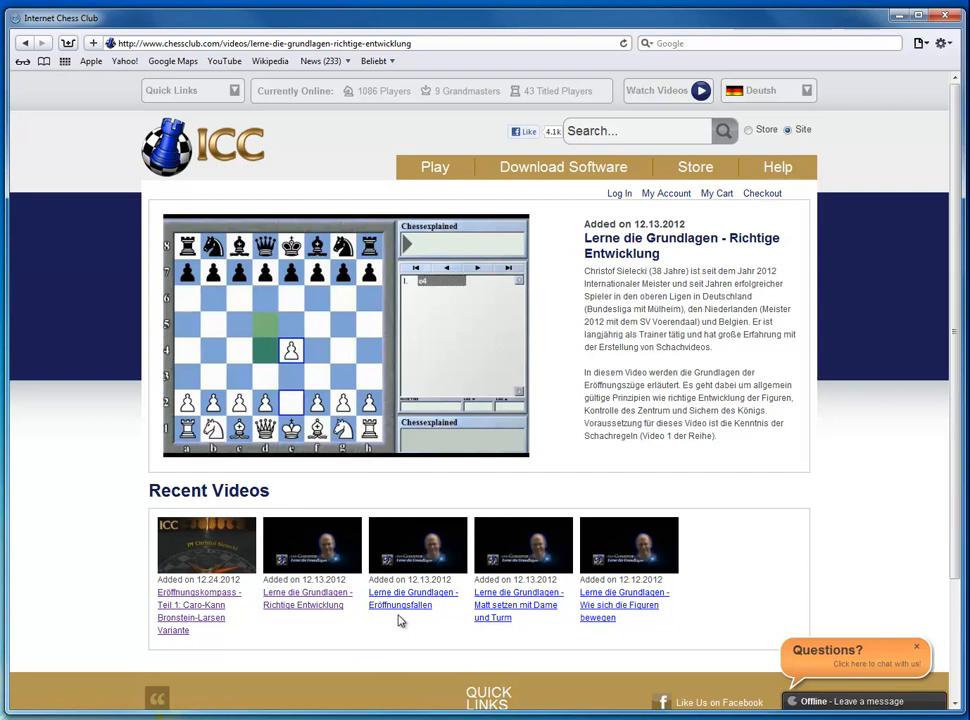
{"action": "left_click", "coordinate": [198, 604]}
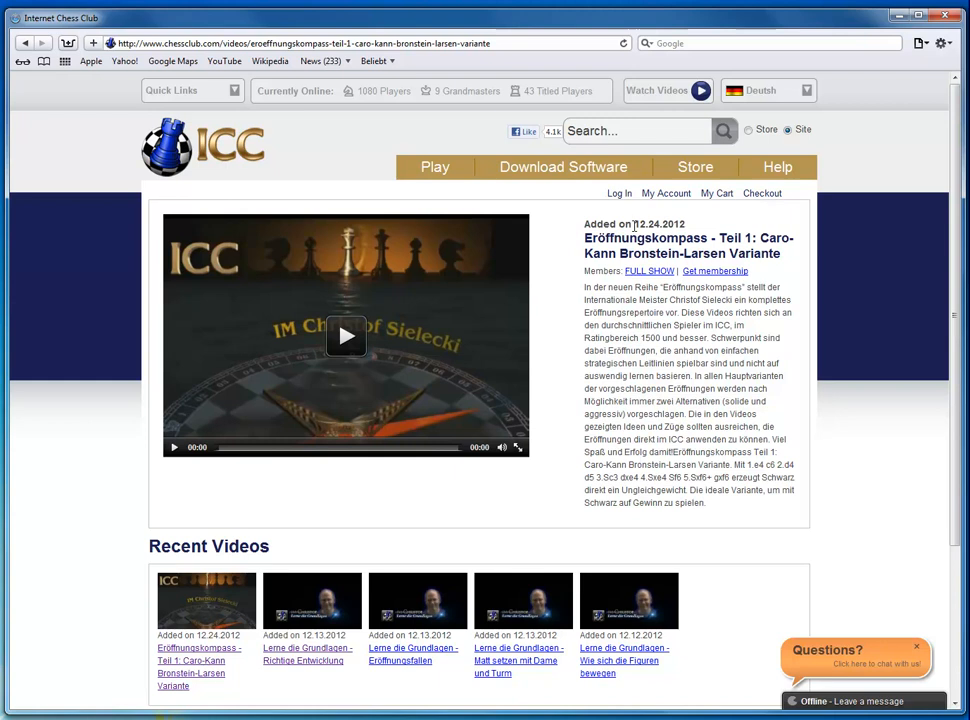
{"action": "mouse_move", "coordinate": [565, 268]}
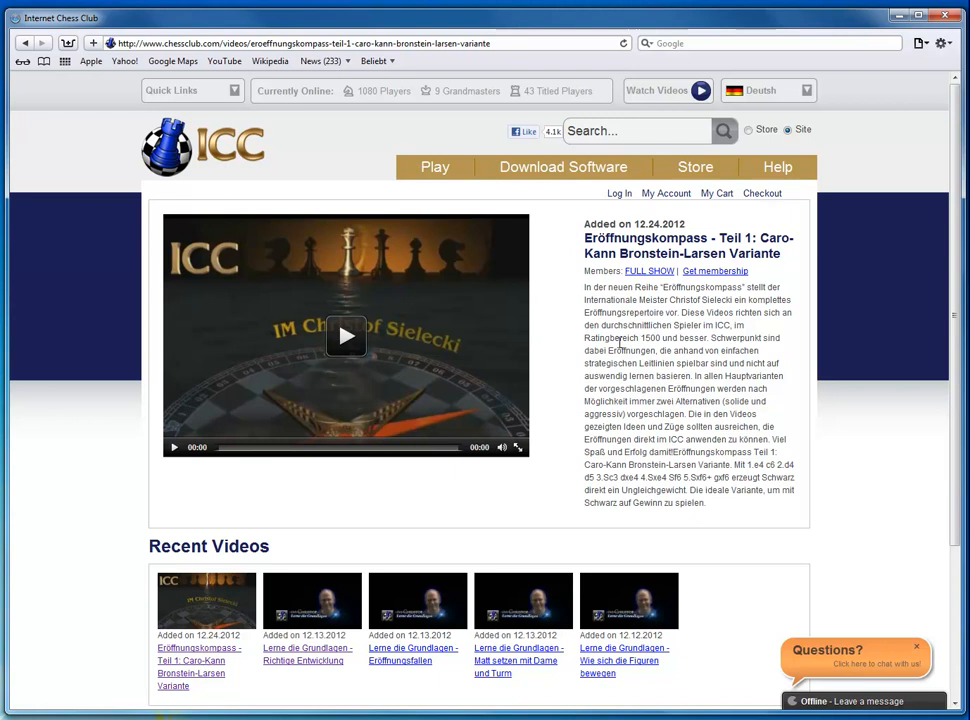
{"action": "mouse_move", "coordinate": [565, 353]}
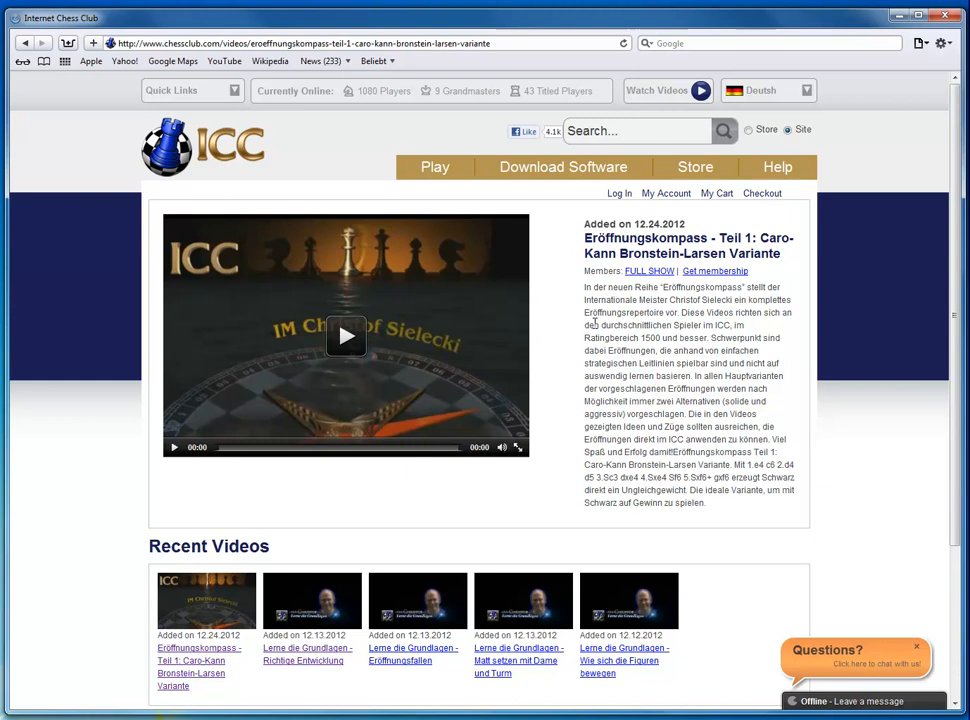
{"action": "mouse_move", "coordinate": [490, 280]}
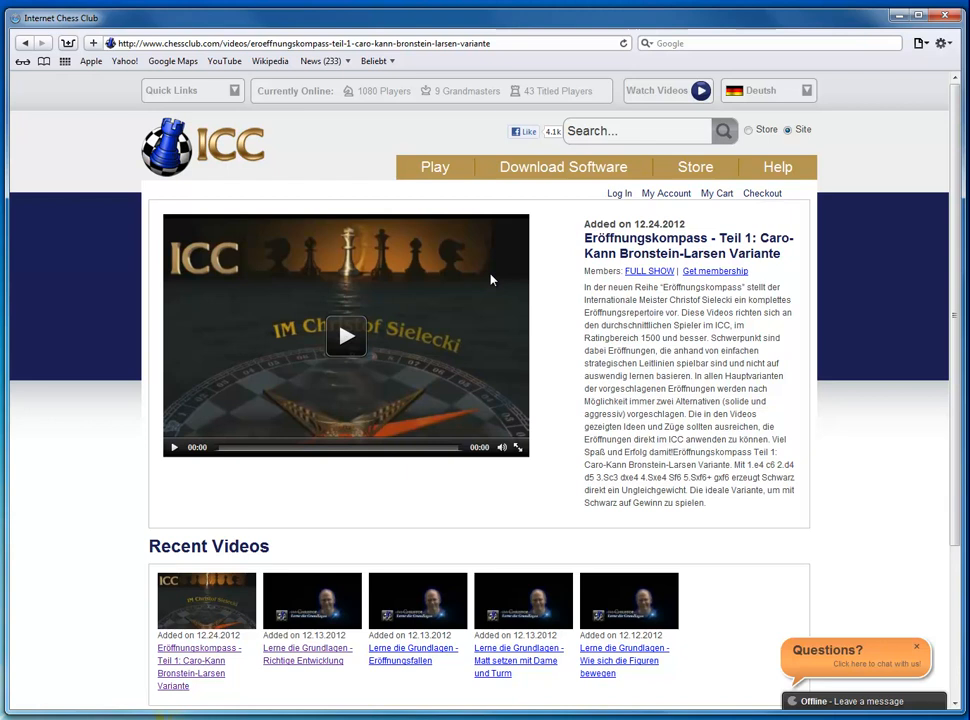
Start the preview of the Eröffnungskompass Teil 1: Caro-Kann Bronstein-Larsen video
{"action": "left_click", "coordinate": [346, 336]}
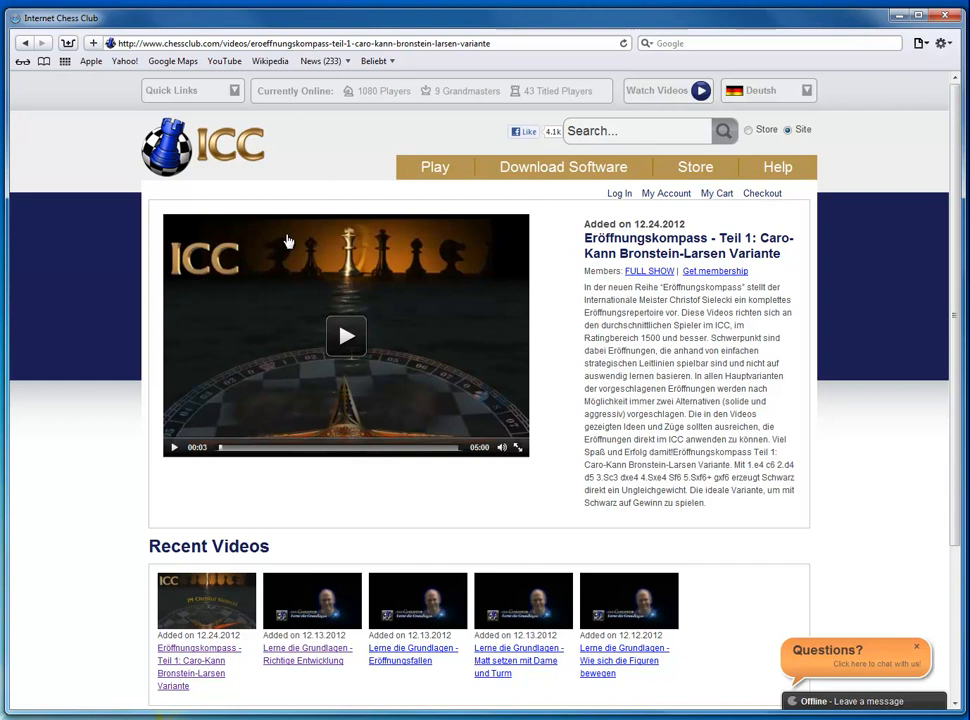
Stop the Eröffnungskompass preview by reloading the video page
{"action": "left_click", "coordinate": [300, 43]}
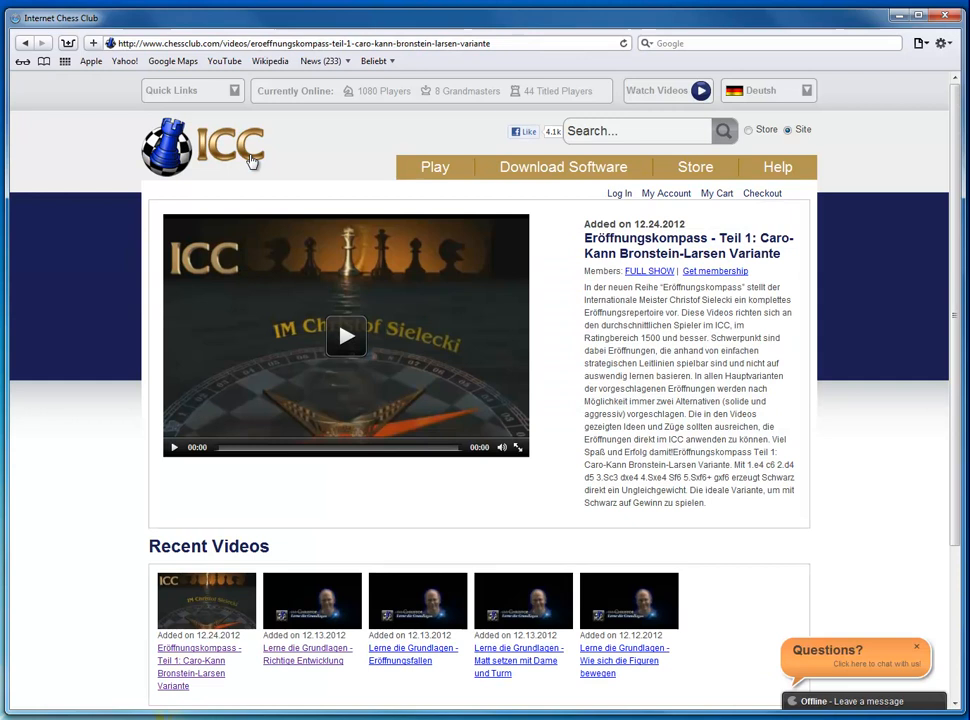
{"action": "mouse_move", "coordinate": [435, 348]}
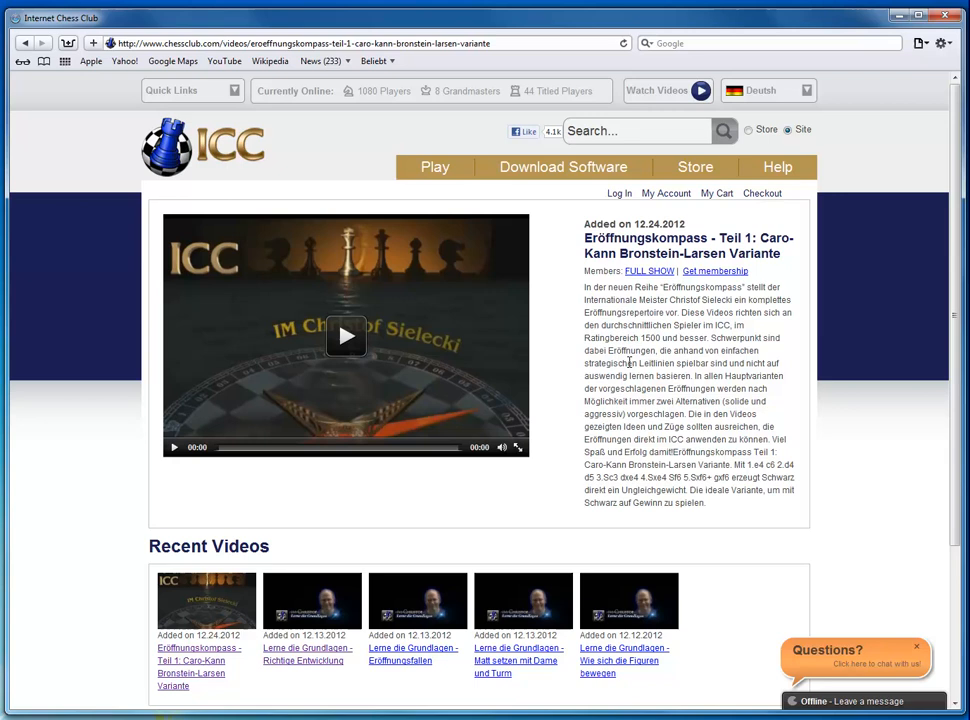
{"action": "mouse_move", "coordinate": [585, 377]}
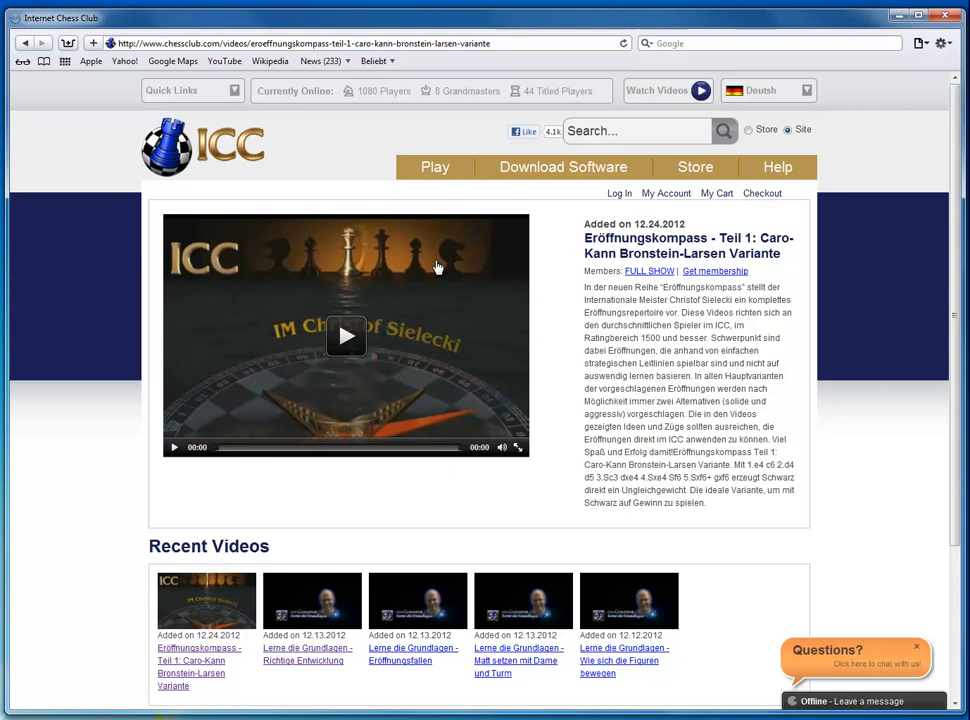
{"action": "mouse_move", "coordinate": [590, 297]}
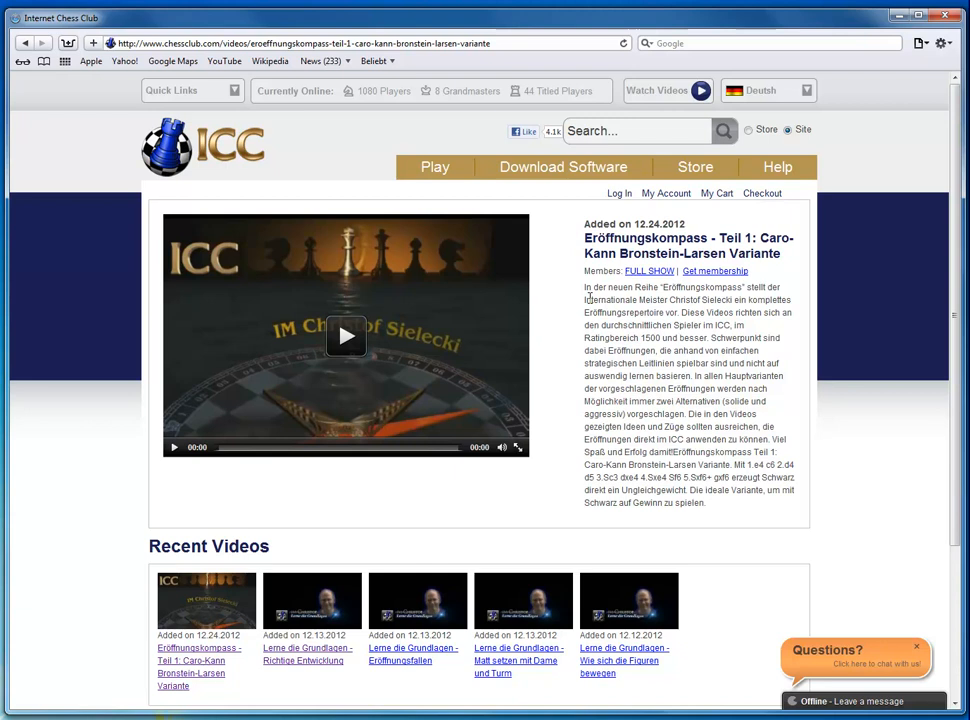